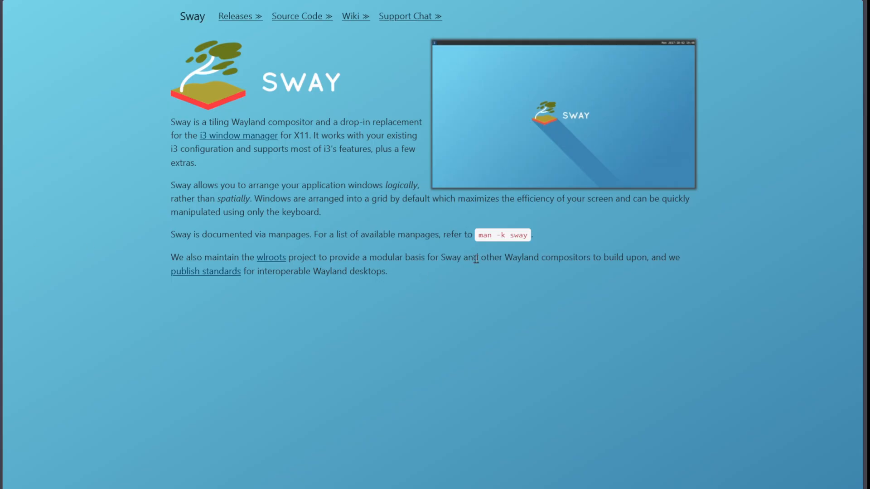
- Bring the Sway site's embedded demo video into view and start it playing
{"action": "key", "text": "ctrl+a"}
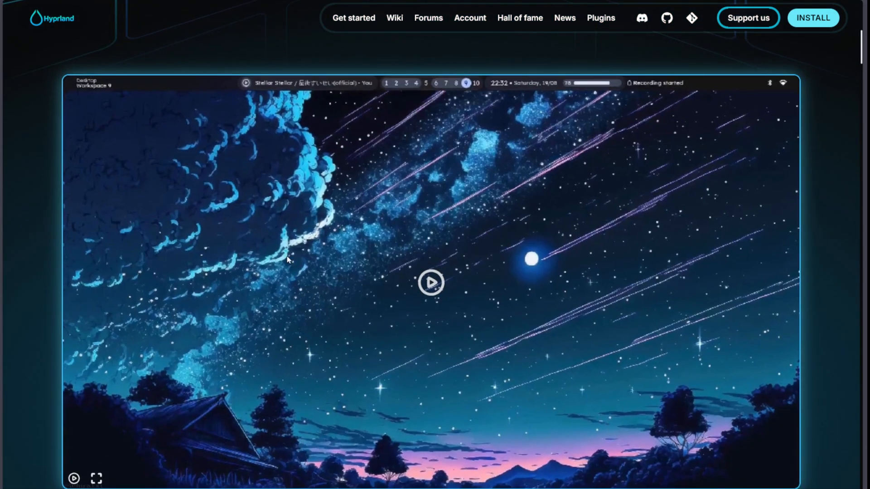
{"action": "scroll", "scroll_direction": "down", "scroll_amount": 3}
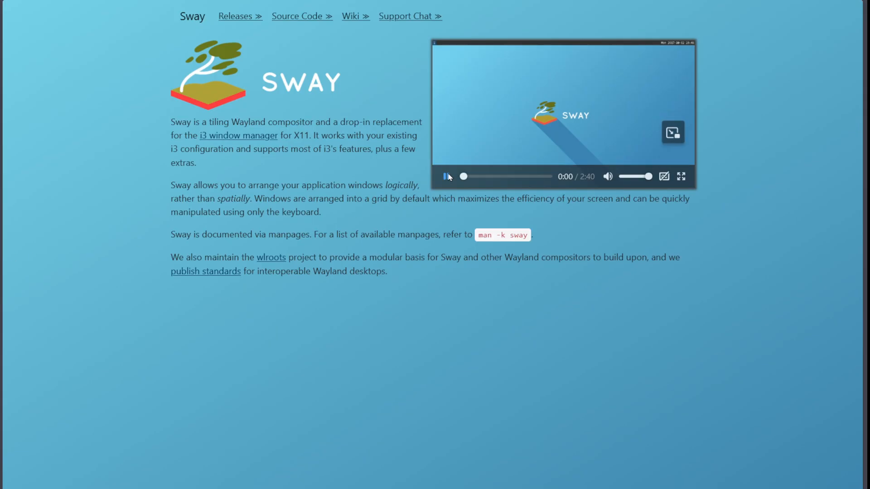
{"action": "left_click", "coordinate": [446, 177]}
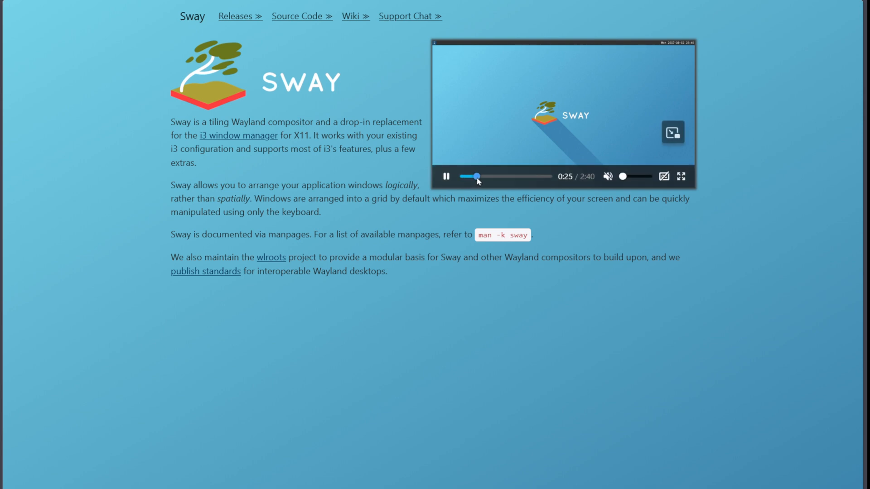
- Mute the demo video and skip forward to about 1:07
{"action": "left_click_drag", "start_coordinate": [477, 176], "coordinate": [494, 177]}
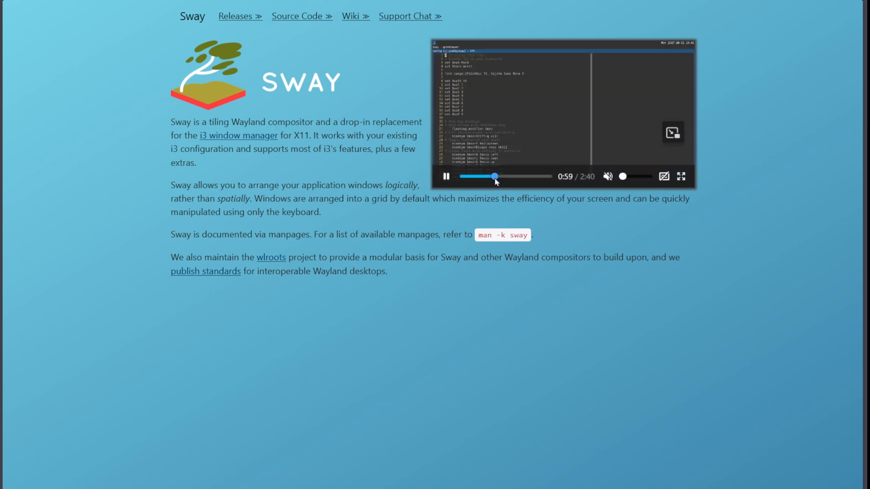
{"action": "left_click", "coordinate": [681, 176]}
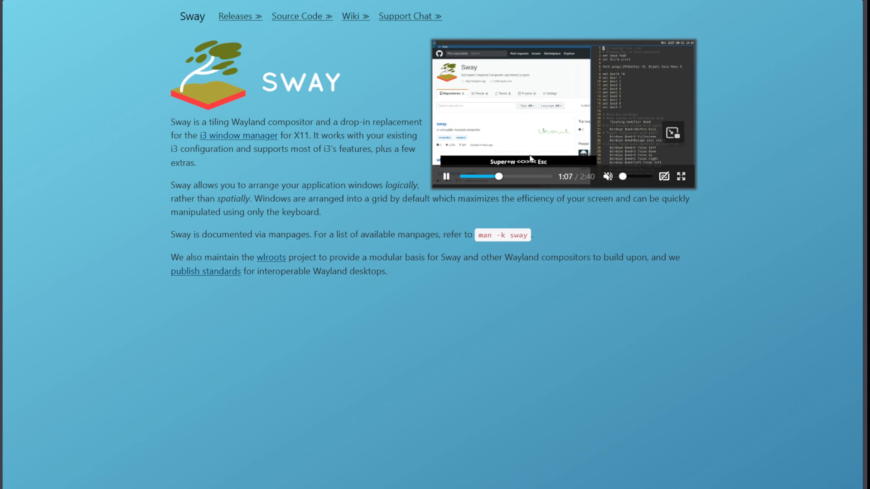
{"action": "left_click_drag", "start_coordinate": [496, 177], "coordinate": [510, 177]}
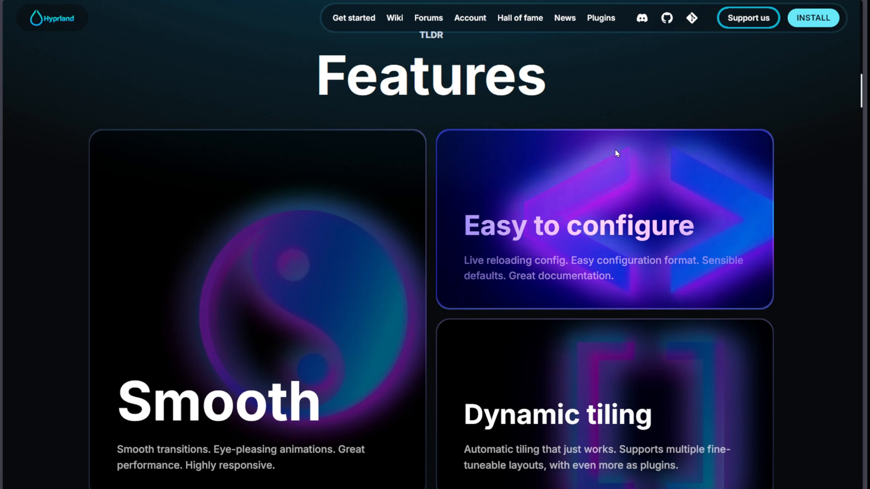
{"action": "mouse_move", "coordinate": [199, 294]}
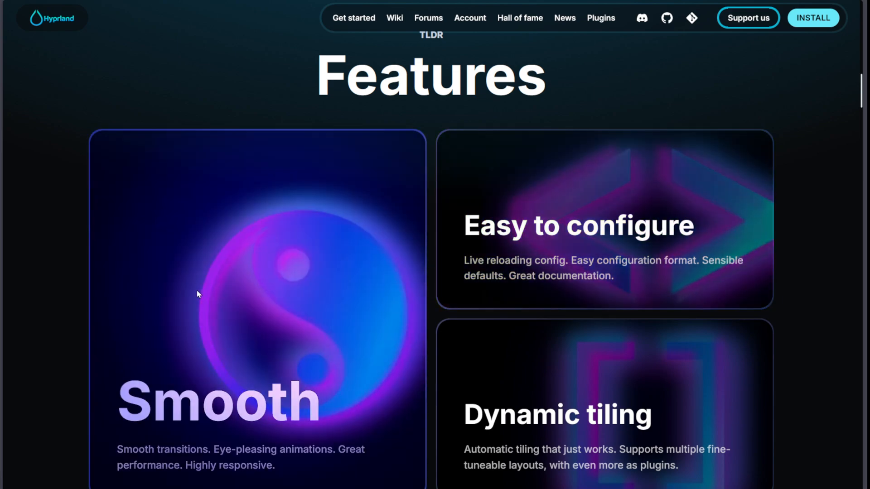
{"action": "mouse_move", "coordinate": [461, 318]}
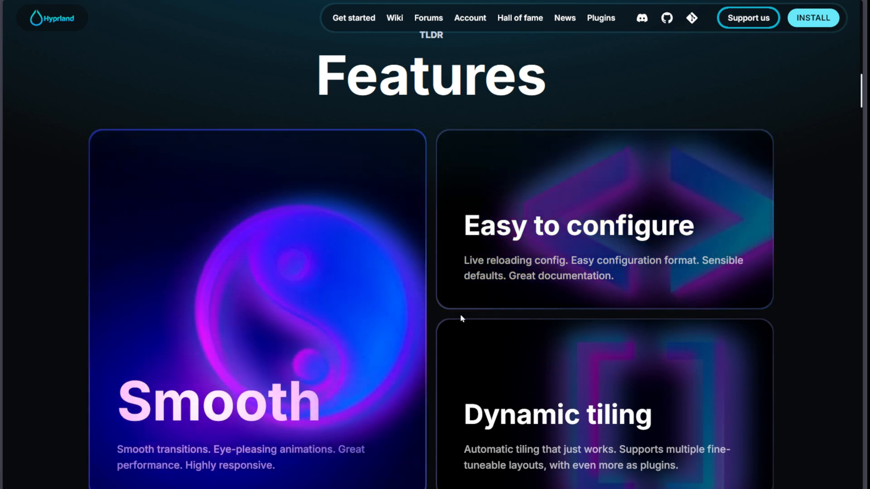
- Scroll down the Hyprland homepage through Features, Hall of Fame and the community section
{"action": "scroll", "scroll_direction": "down", "scroll_amount": 3}
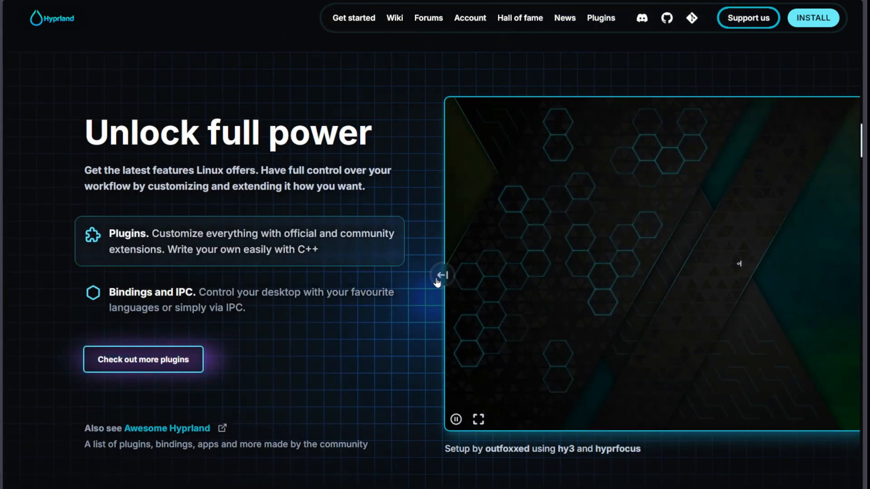
{"action": "left_click", "coordinate": [519, 17]}
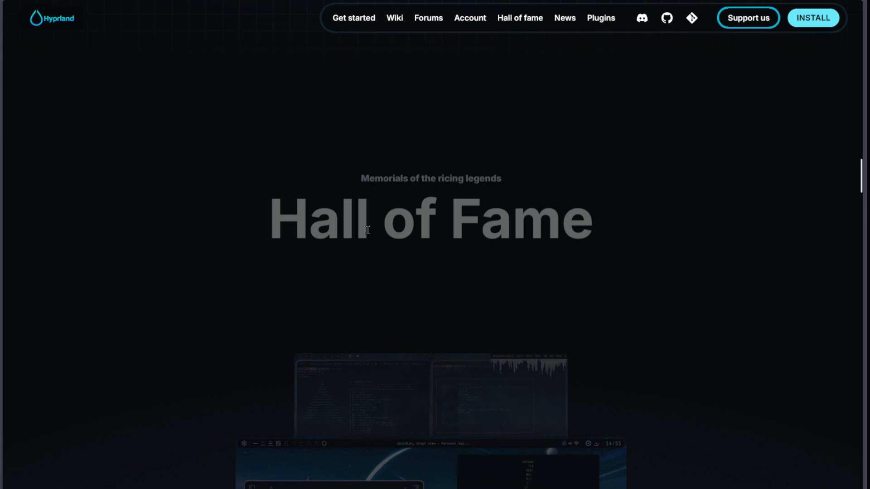
{"action": "scroll", "scroll_direction": "down", "scroll_amount": 3}
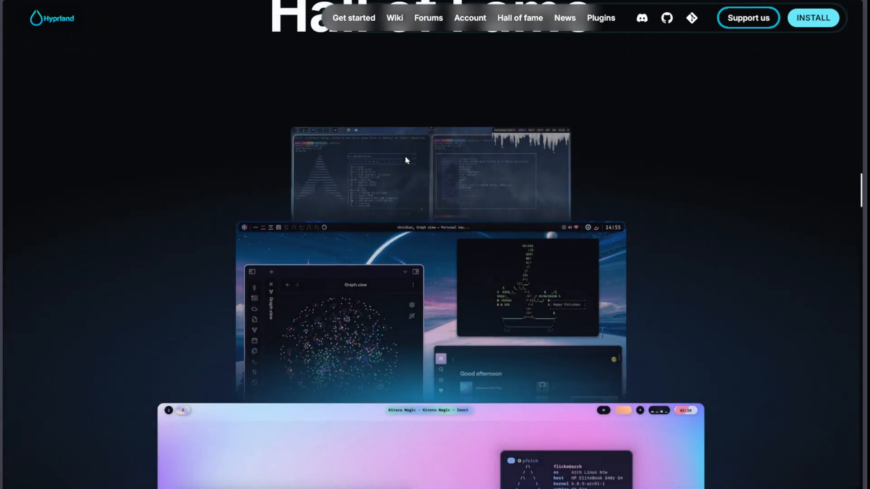
{"action": "scroll", "scroll_direction": "down", "scroll_amount": 3}
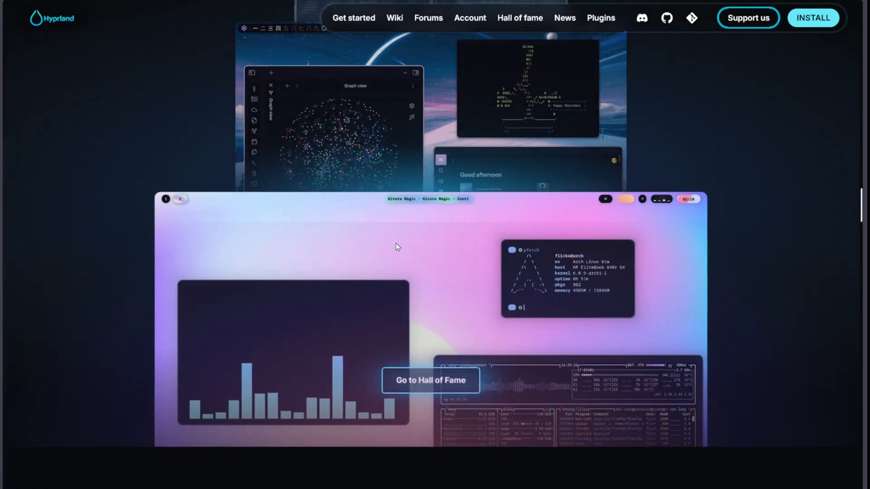
{"action": "scroll", "scroll_direction": "down", "scroll_amount": 3}
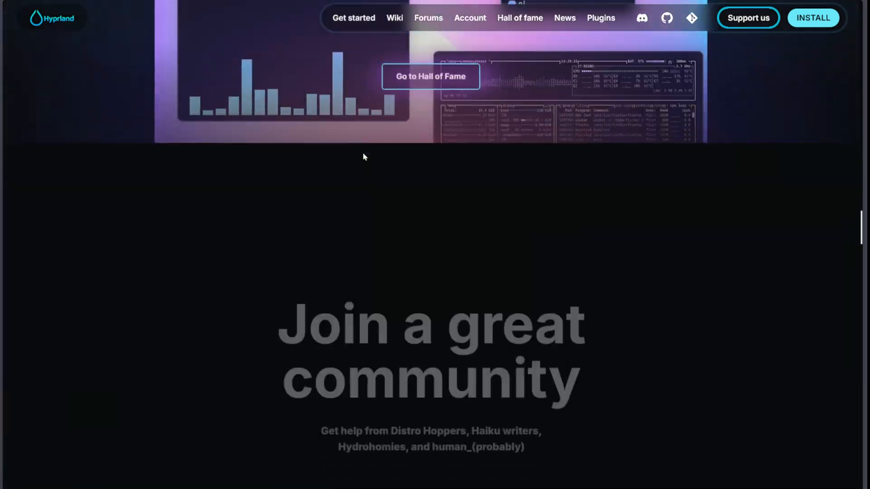
{"action": "scroll", "scroll_direction": "down", "scroll_amount": 3}
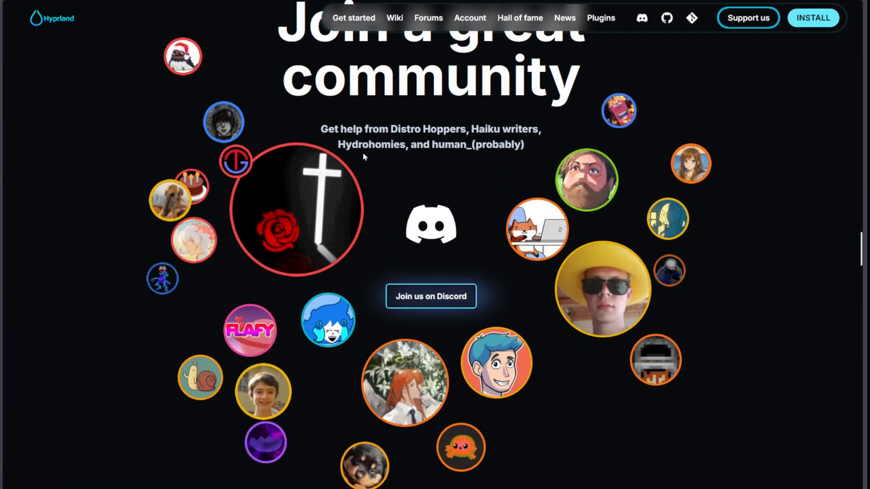
- Continue down past Hyprperks and the feature cards to the Install now section
{"action": "scroll", "scroll_direction": "down", "scroll_amount": 3}
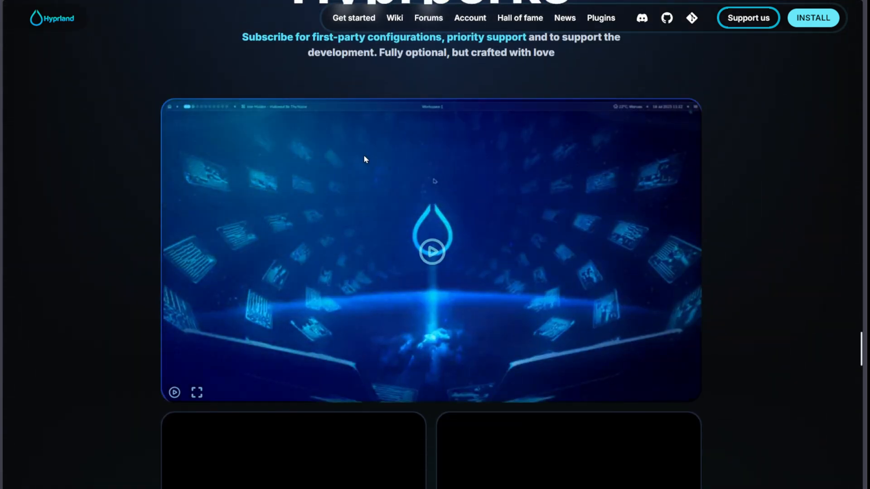
{"action": "scroll", "scroll_direction": "down", "scroll_amount": 3}
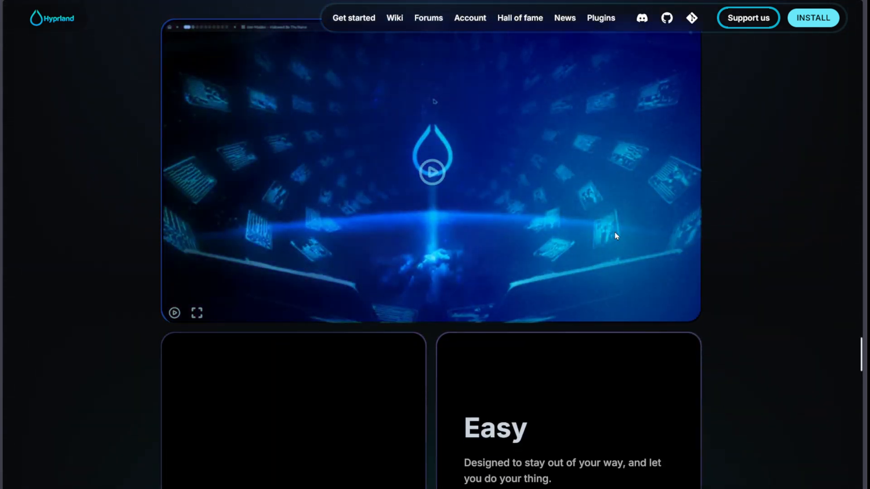
{"action": "scroll", "scroll_direction": "down", "scroll_amount": 3}
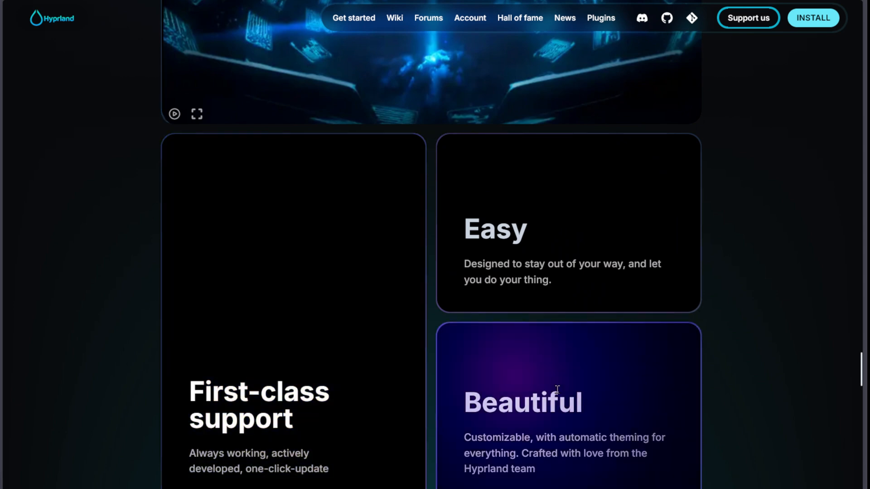
{"action": "scroll", "scroll_direction": "down", "scroll_amount": 3}
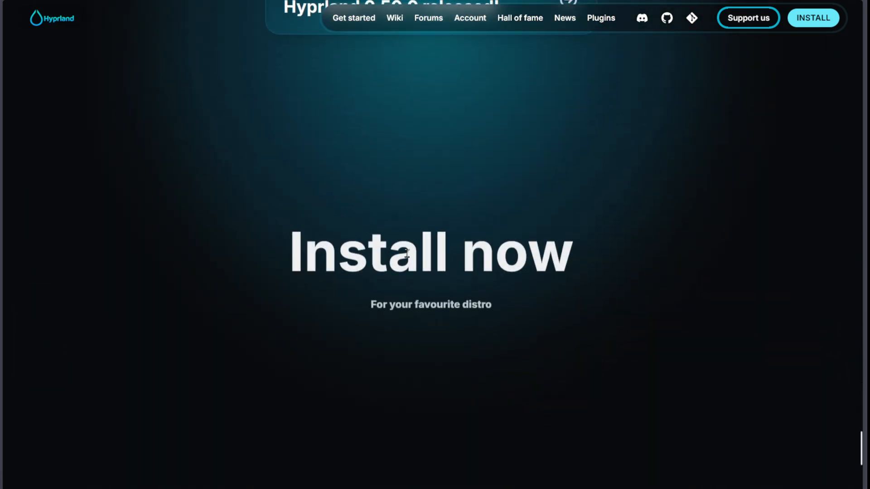
{"action": "scroll", "scroll_direction": "down", "scroll_amount": 3}
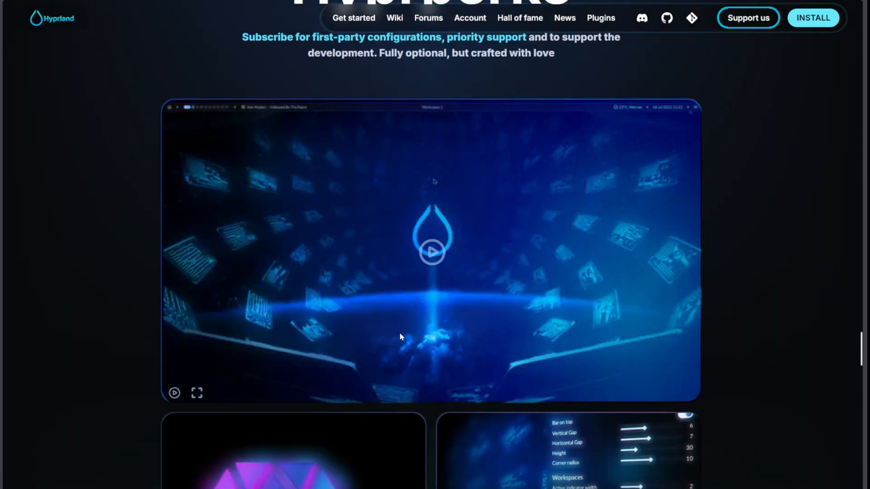
- Scroll back up past the feature cards and Hyprperks to the Join a great community section
{"action": "scroll", "scroll_direction": "down", "scroll_amount": 3}
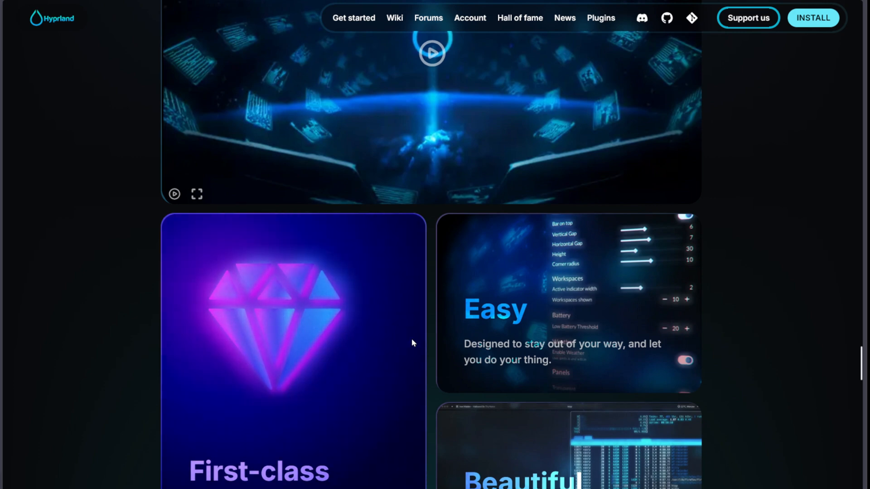
{"action": "scroll", "scroll_direction": "down", "scroll_amount": 3}
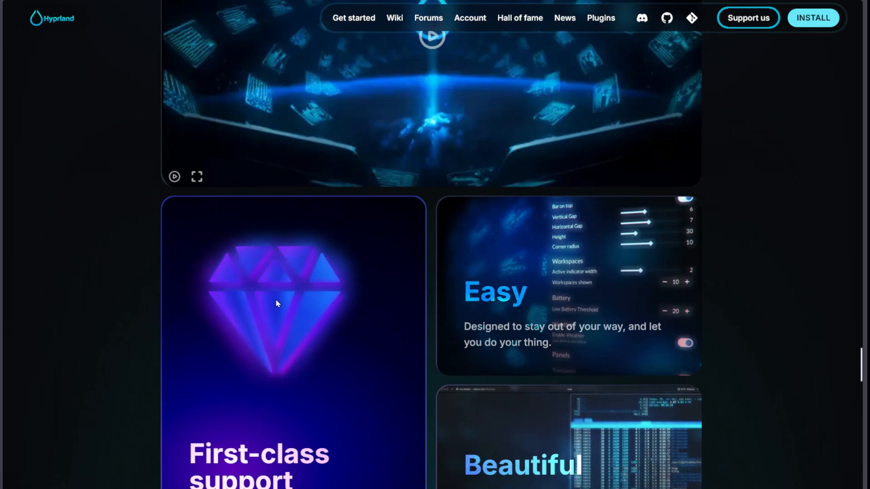
{"action": "scroll", "scroll_direction": "up", "scroll_amount": 3}
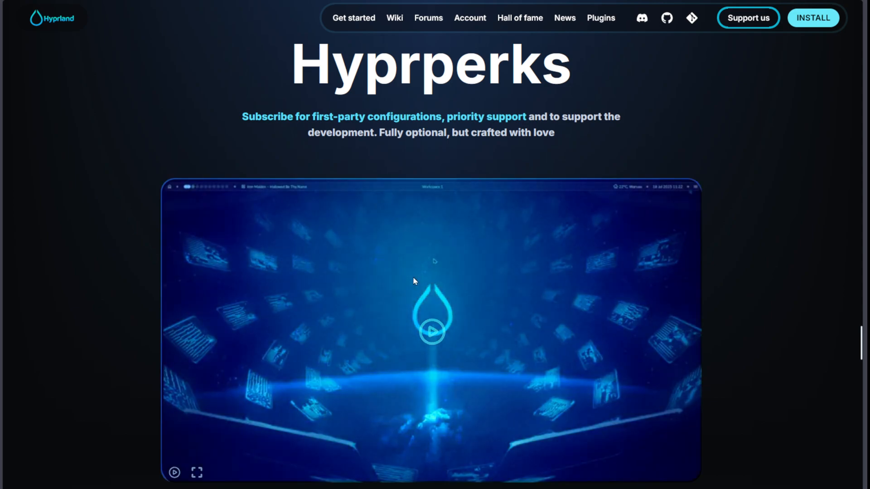
{"action": "scroll", "scroll_direction": "down", "scroll_amount": 3}
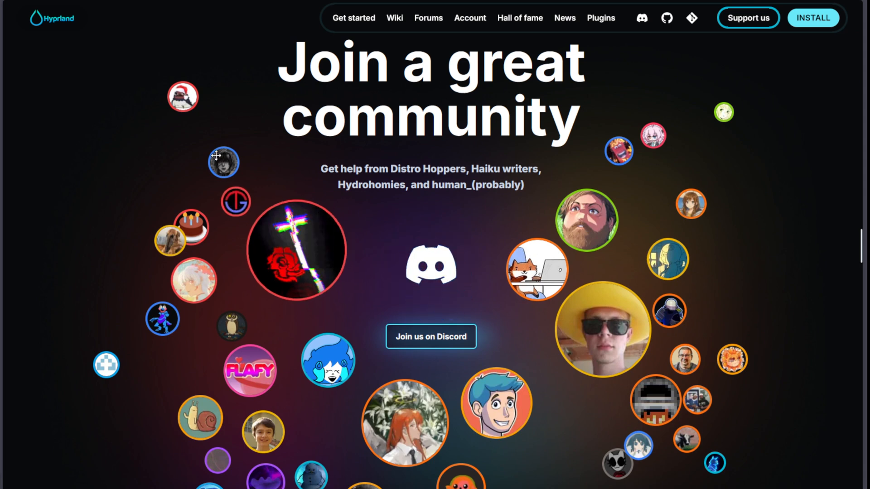
{"action": "scroll", "scroll_direction": "down", "scroll_amount": 3}
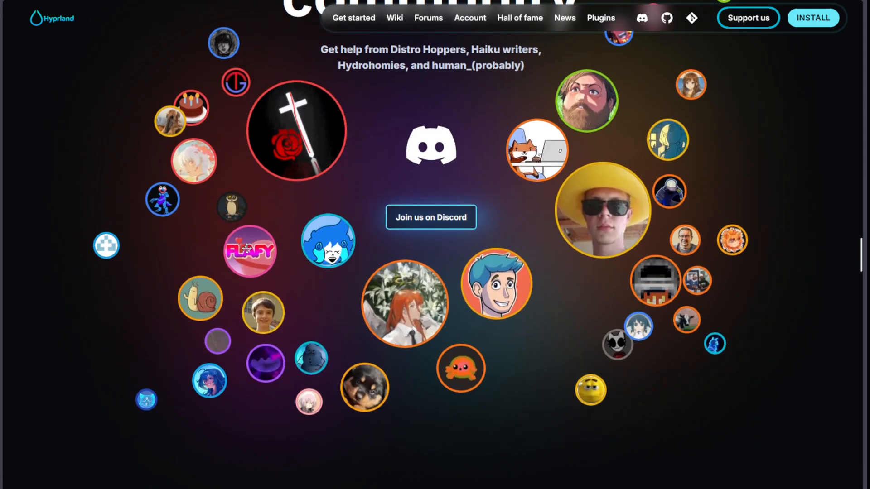